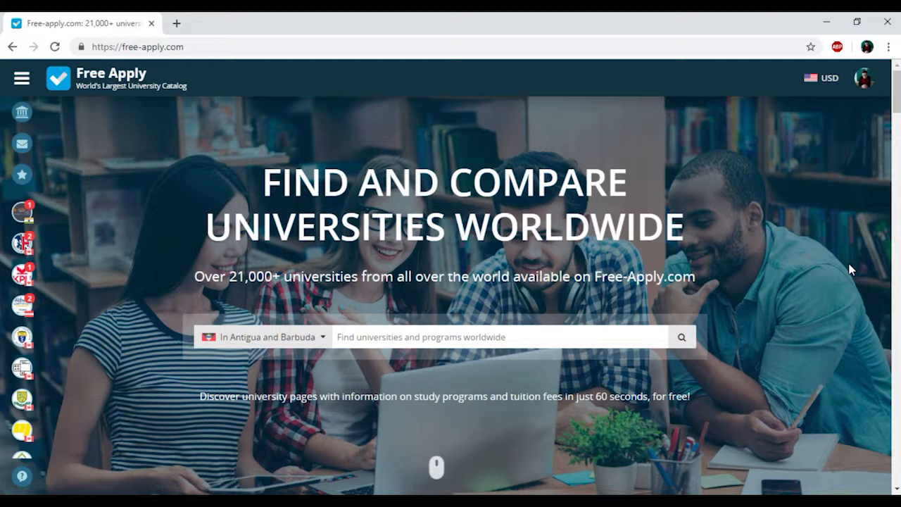
Scroll down and back up the Free Apply home page.
scroll("down", 3)
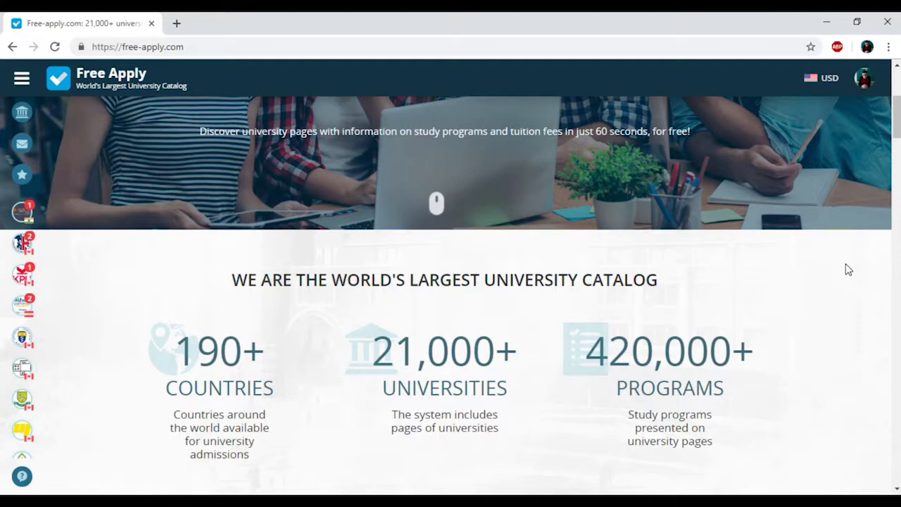
scroll("down", 3)
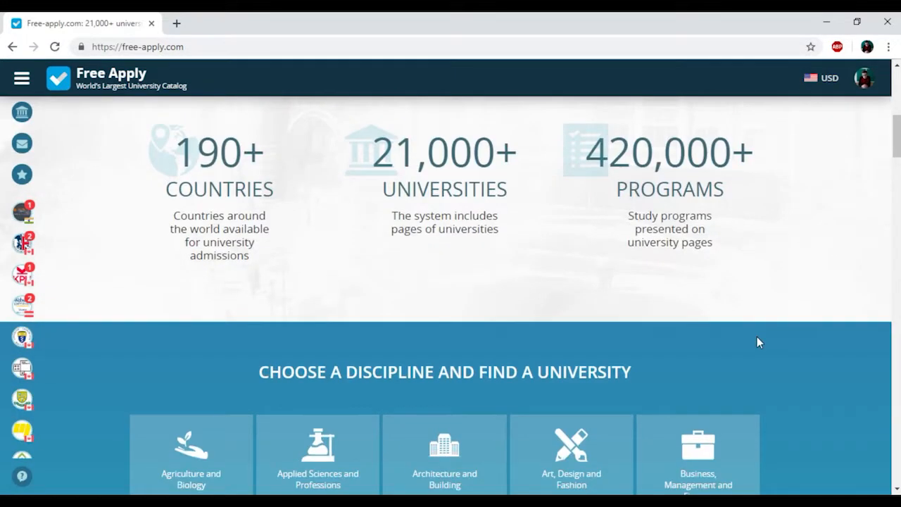
scroll("down", 3)
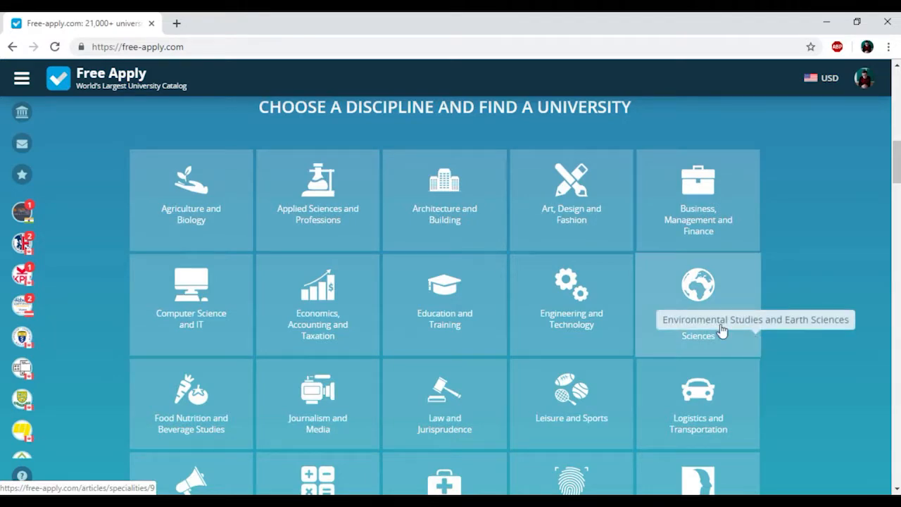
scroll("down", 3)
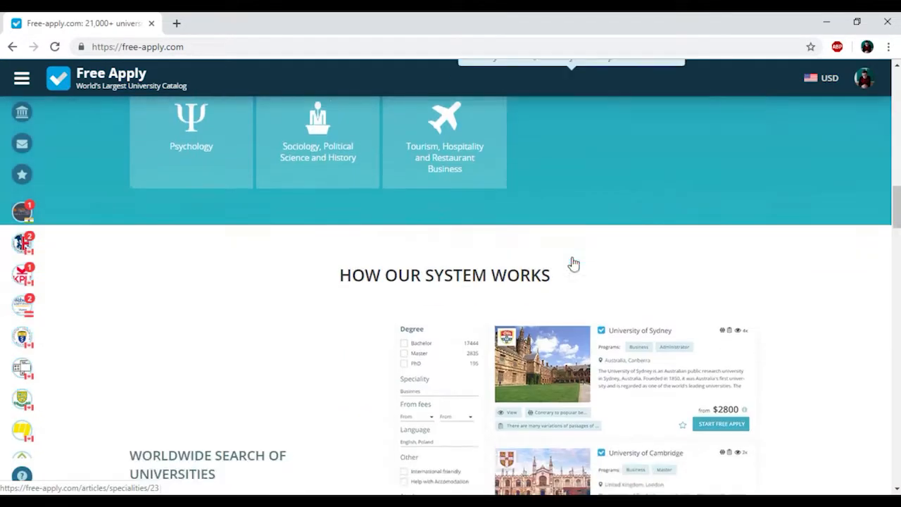
scroll("up", 3)
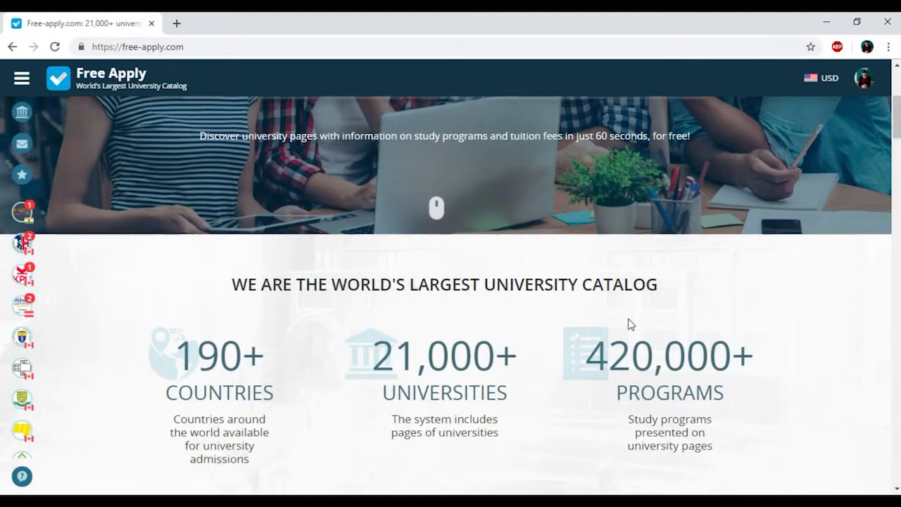
scroll("up", 3)
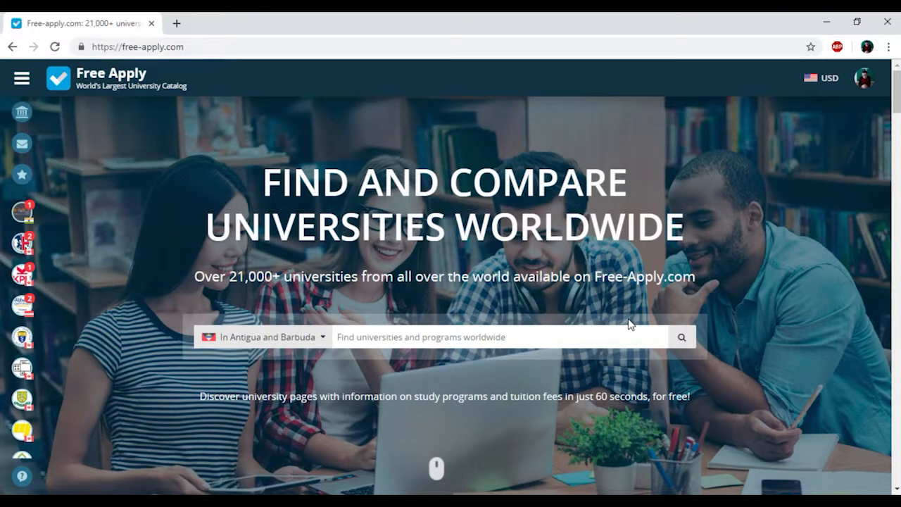
mouse_move(857, 81)
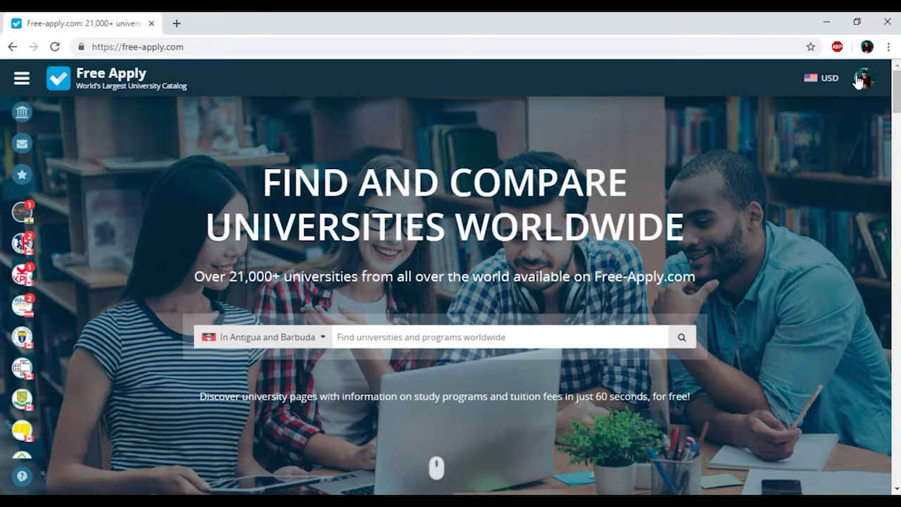
mouse_move(862, 90)
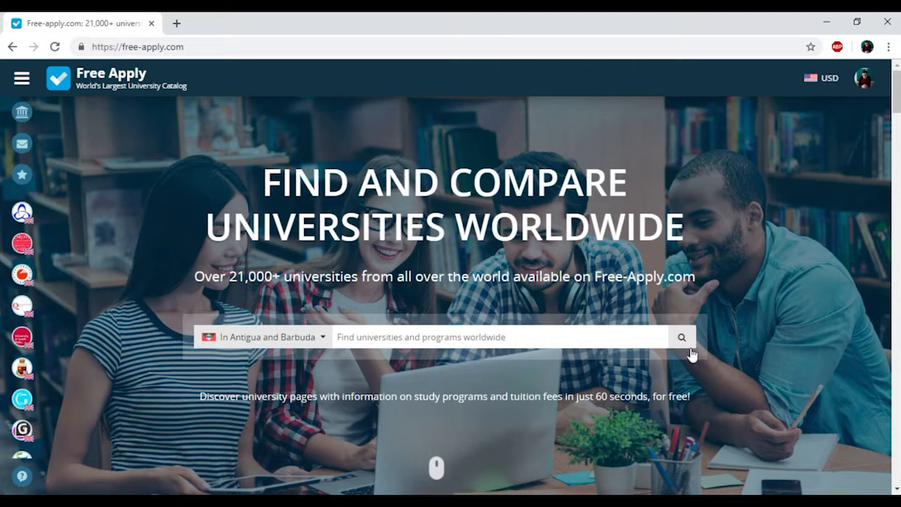
Choose United Kingdom as study country and Chemistry as subject, then search.
left_click(264, 337)
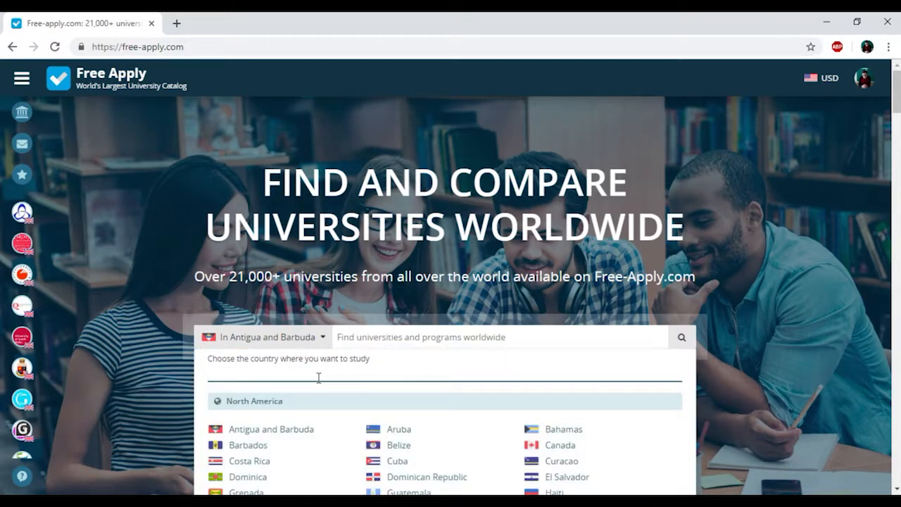
type("U")
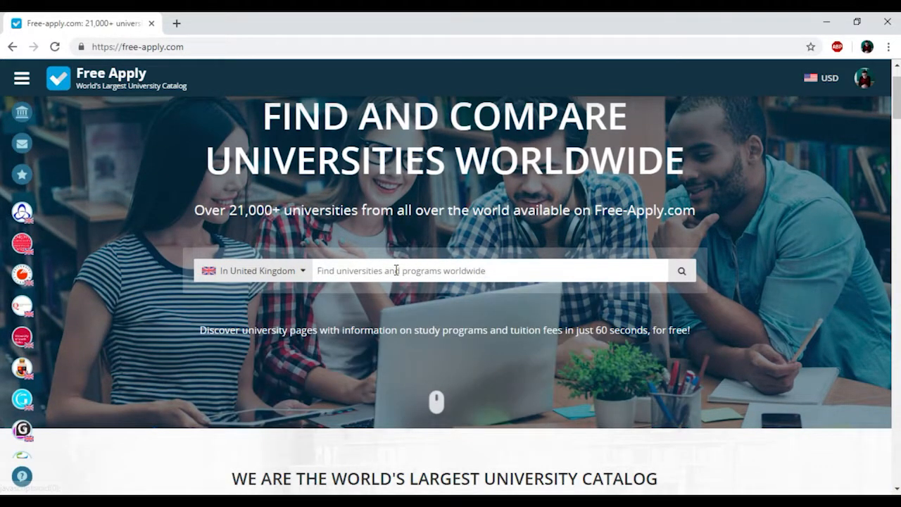
left_click(485, 270)
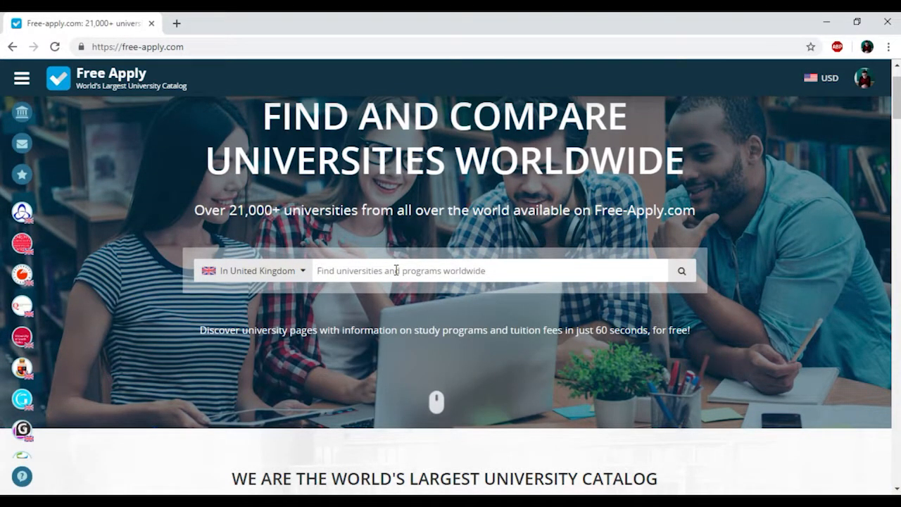
type("Che")
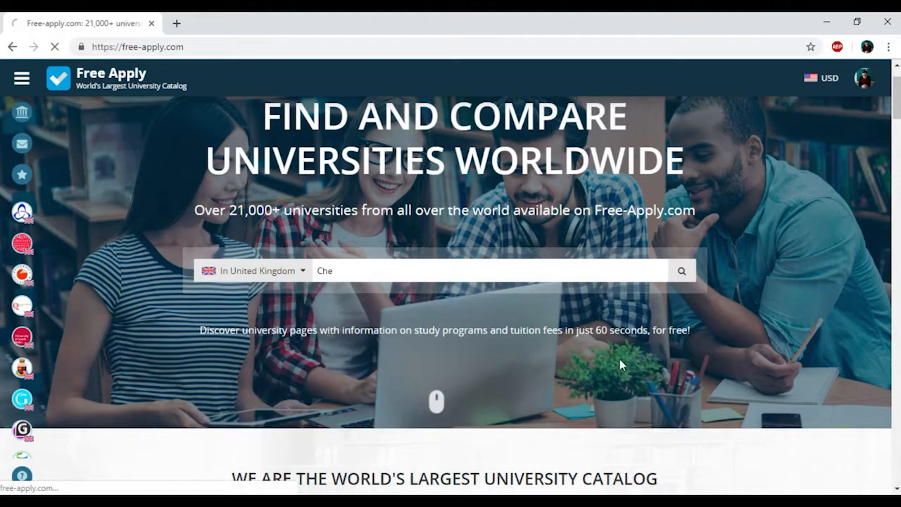
left_click(680, 270)
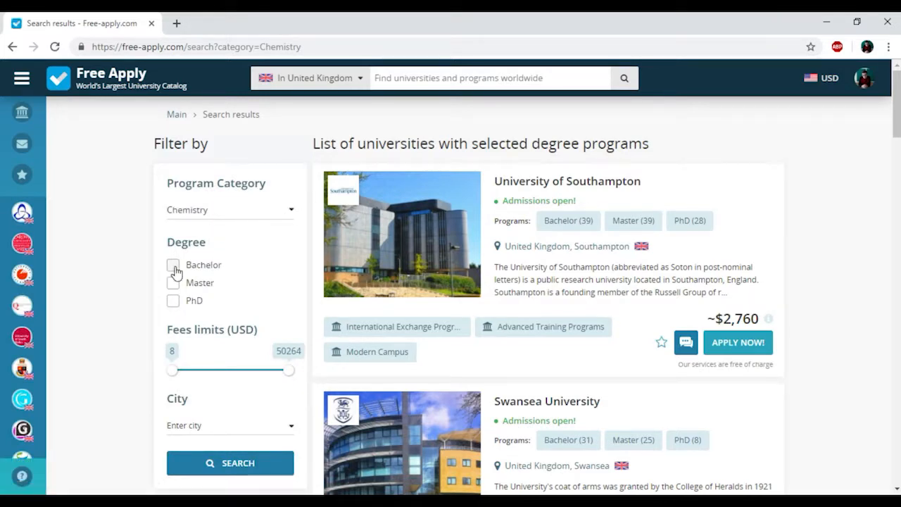
Filter results to Master degrees and scroll down to University of Huddersfield.
left_click(173, 282)
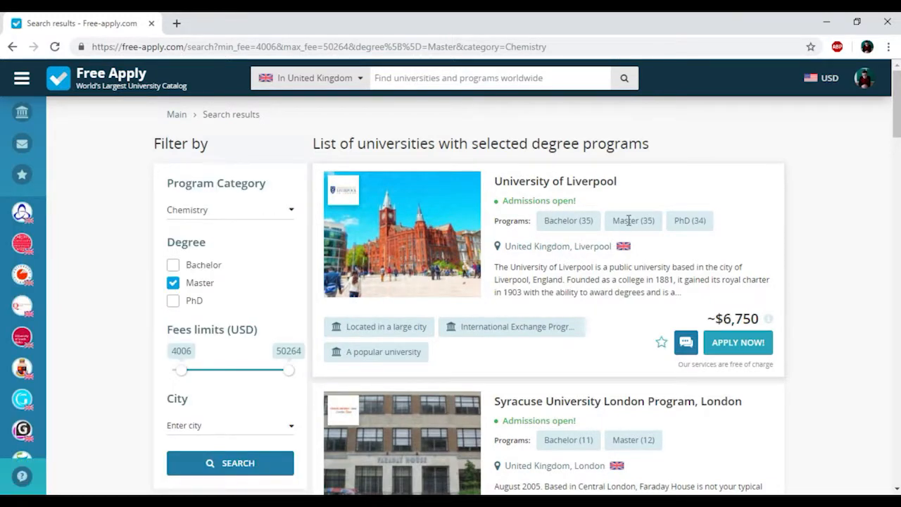
scroll("down", 3)
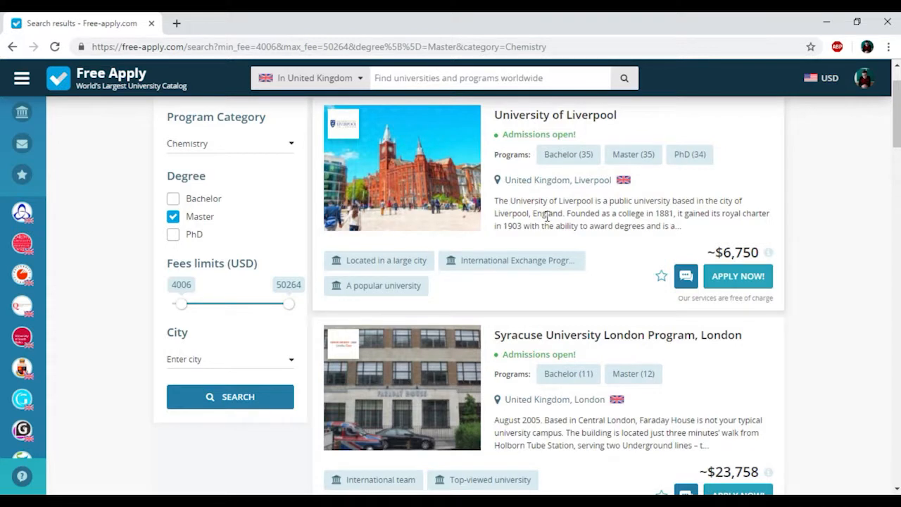
mouse_move(708, 248)
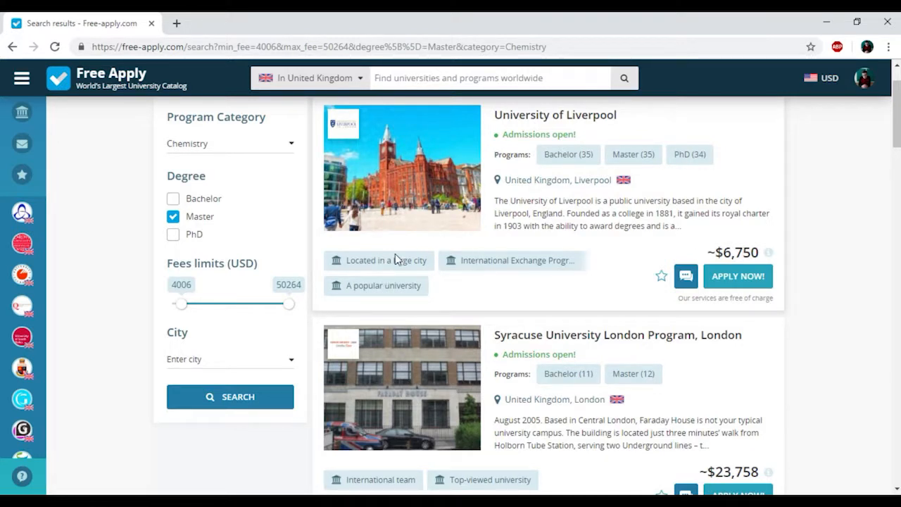
scroll("down", 3)
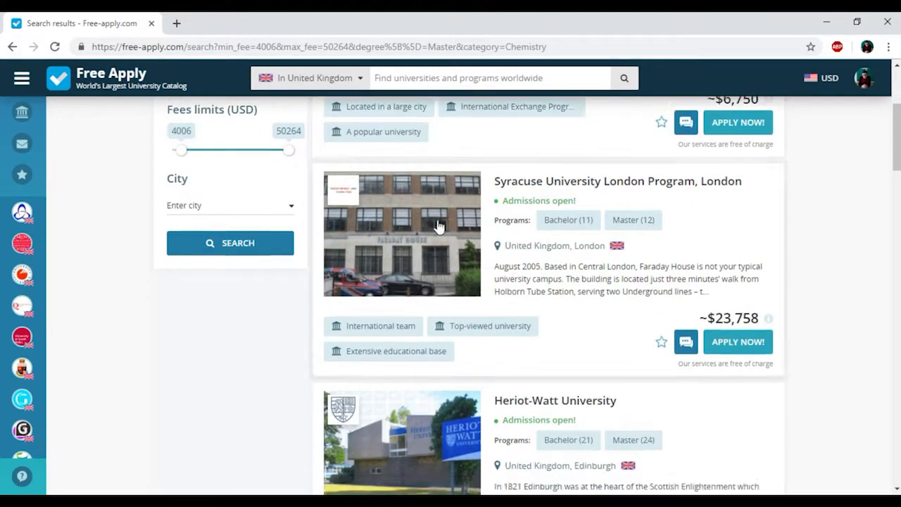
scroll("down", 3)
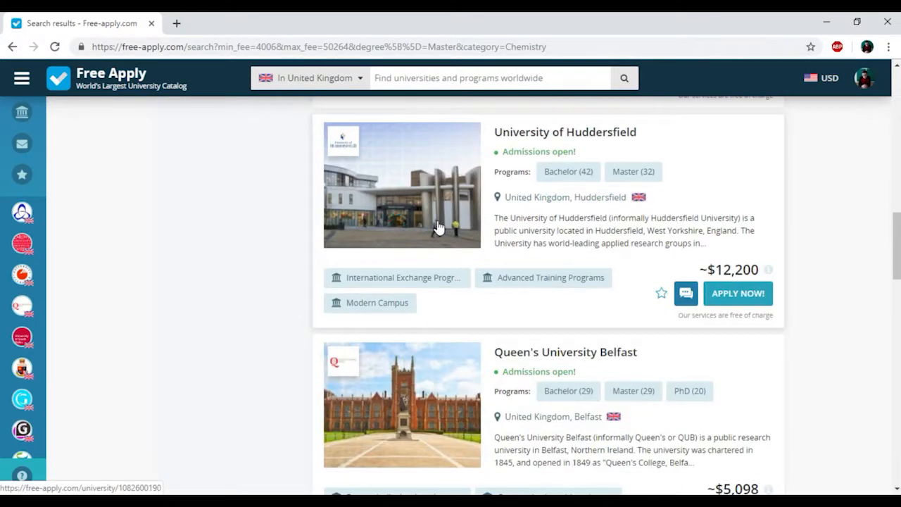
scroll("down", 3)
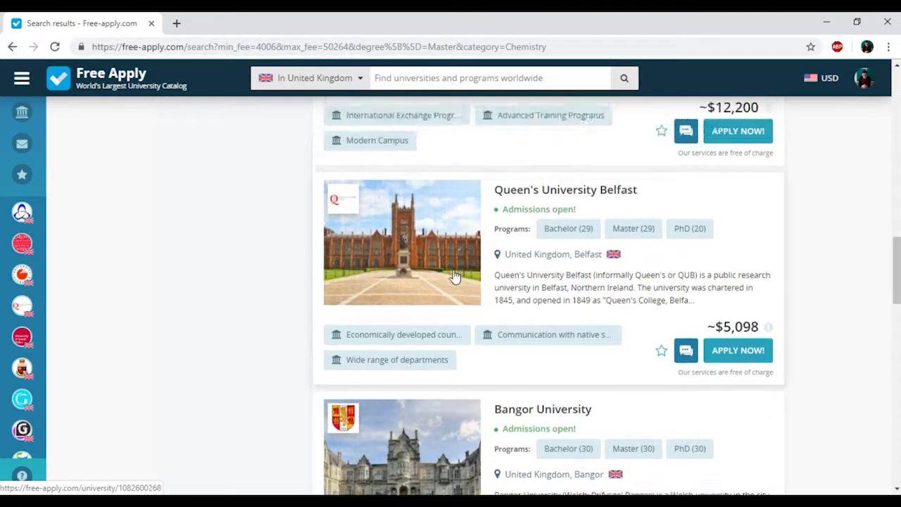
scroll("up", 3)
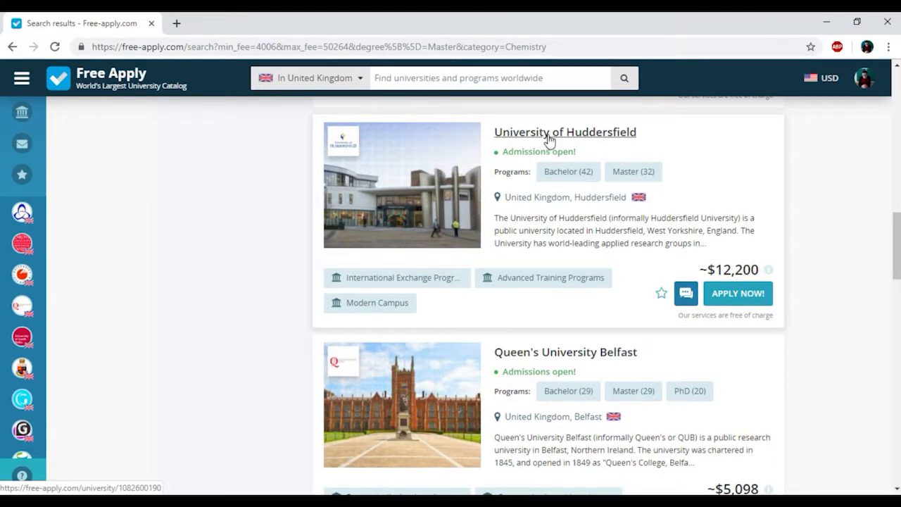
Open the University of Huddersfield profile and scroll through its description toward Programs.
left_click(564, 132)
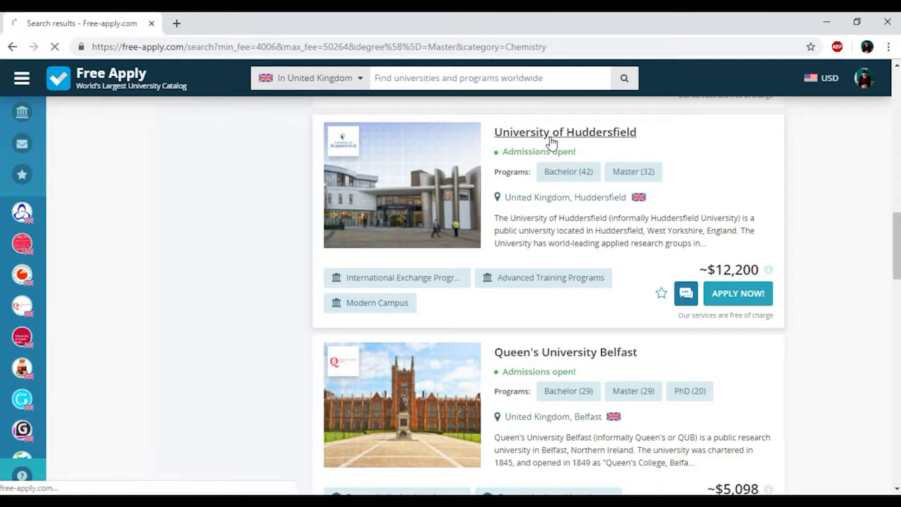
left_click(564, 132)
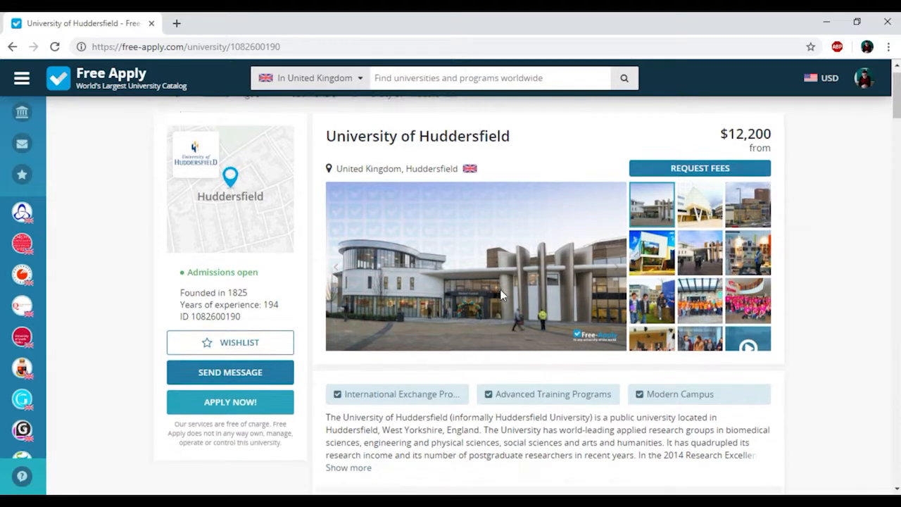
scroll("down", 3)
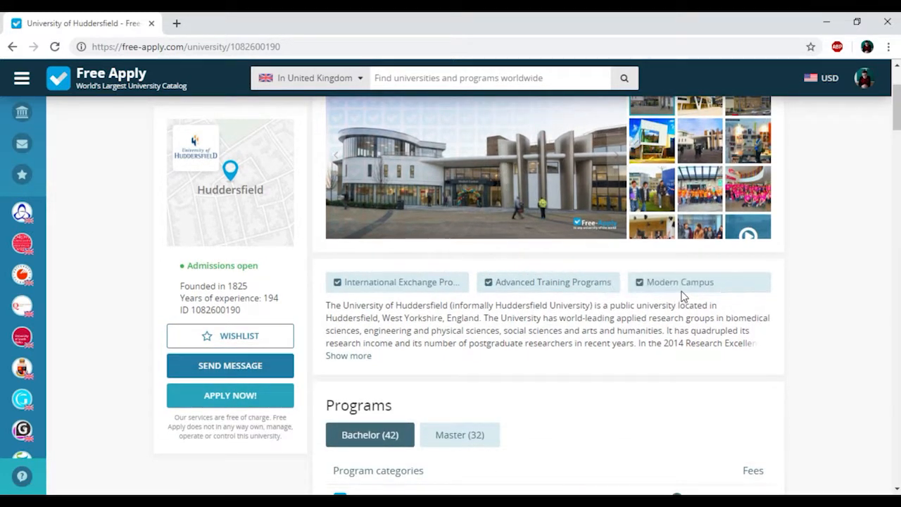
scroll("down", 3)
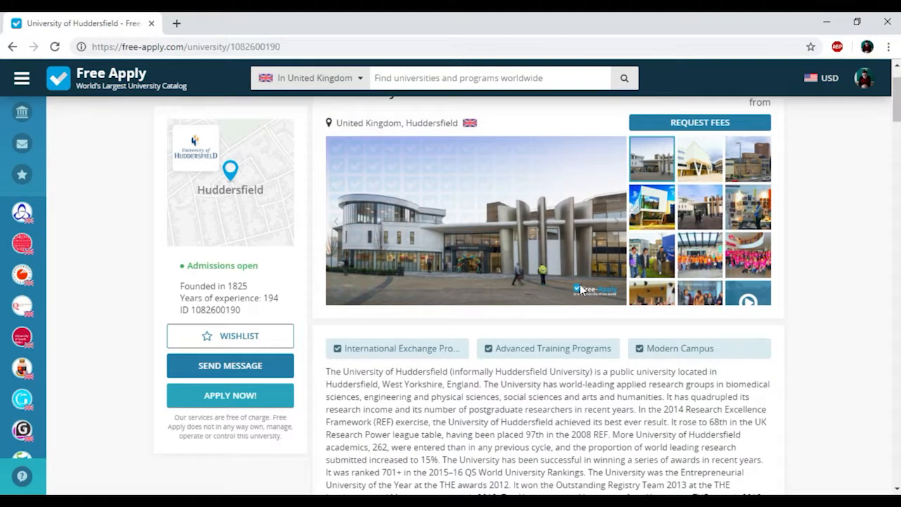
scroll("down", 3)
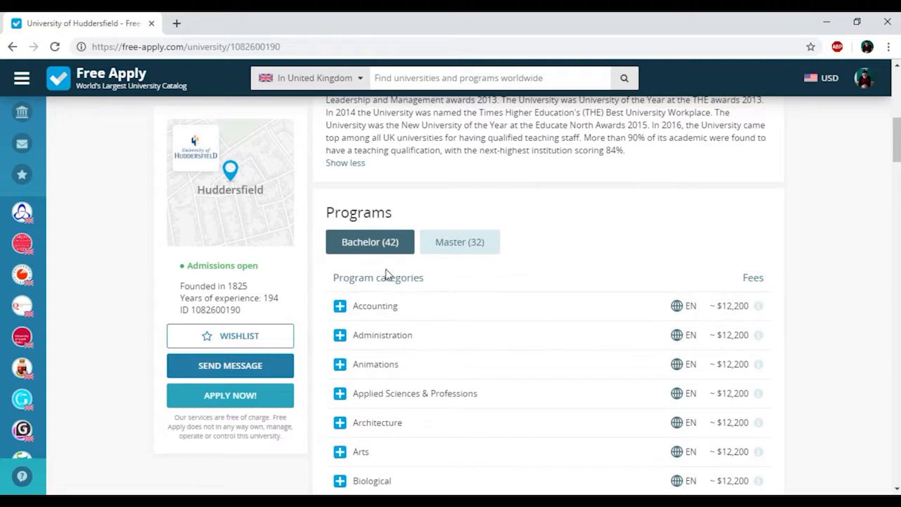
scroll("up", 3)
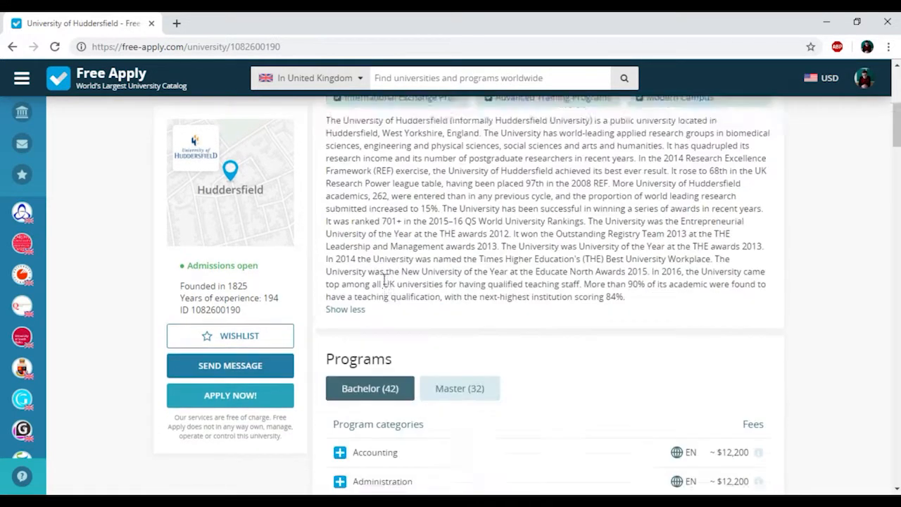
Expand the Chemistry category and open the Master of Chemistry programme page.
scroll("down", 3)
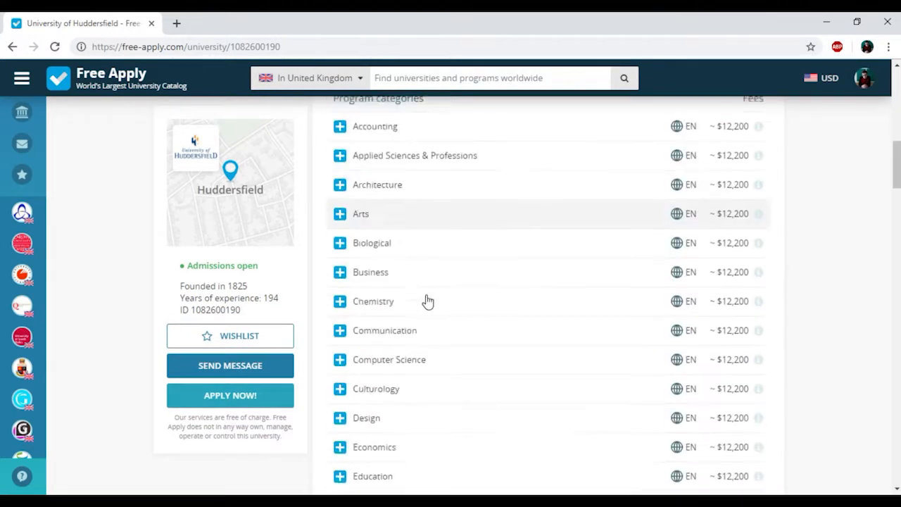
left_click(340, 301)
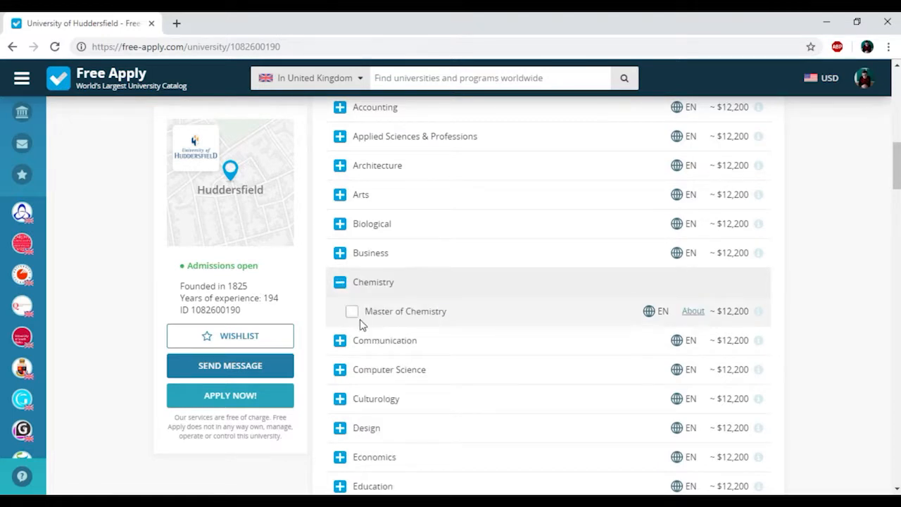
left_click(351, 311)
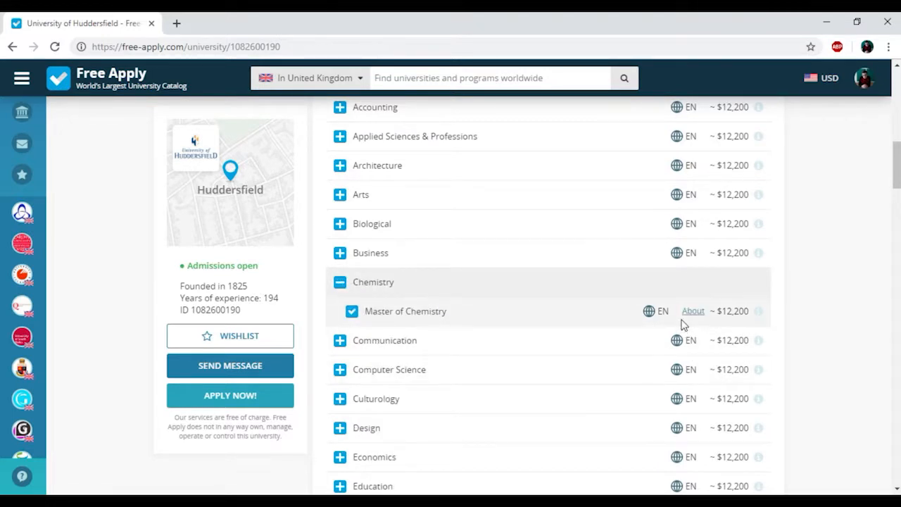
mouse_move(694, 311)
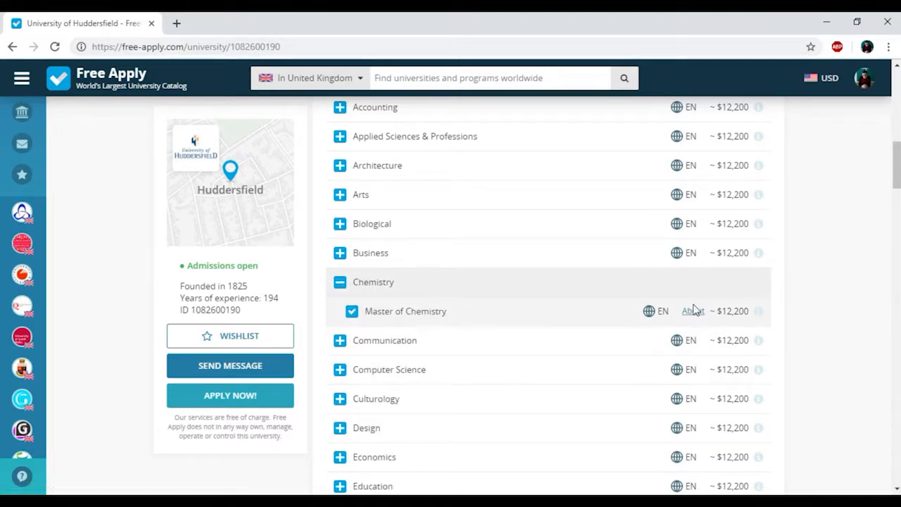
left_click(404, 310)
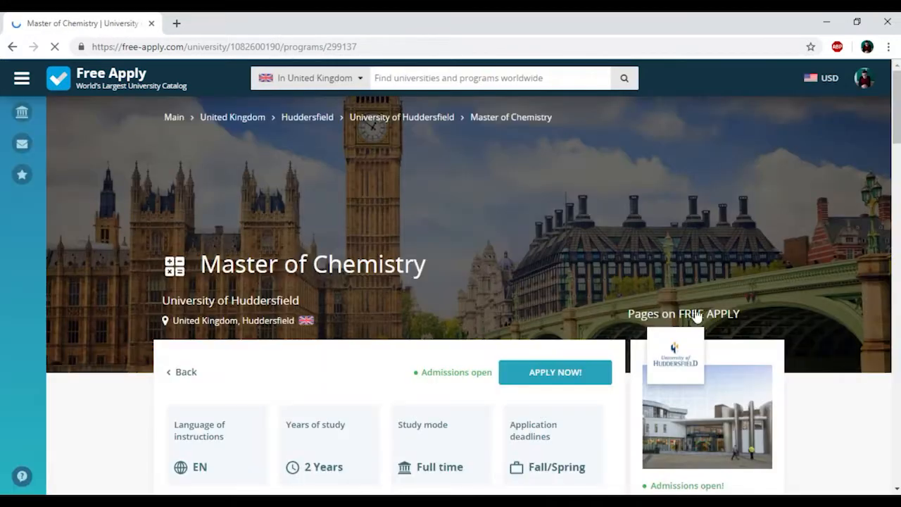
Scroll through the programme details, required documents, map and $12,200 fees.
scroll("down", 3)
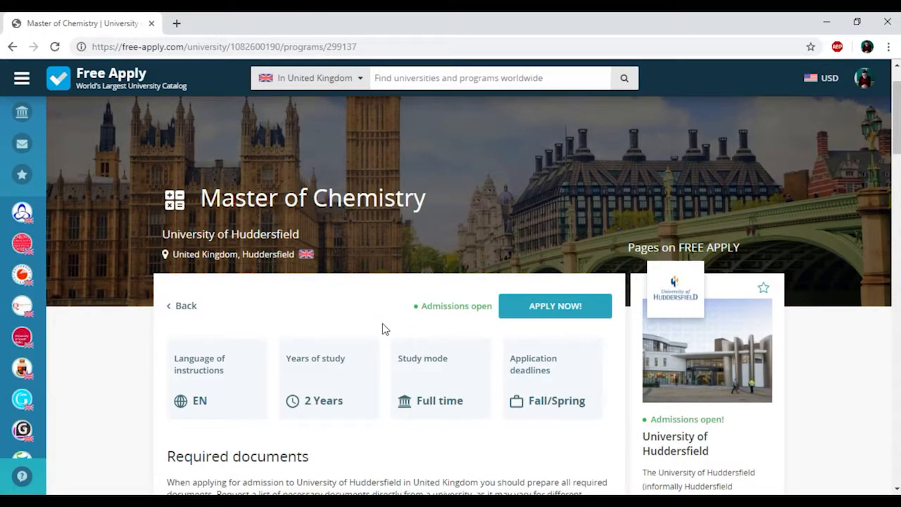
scroll("down", 3)
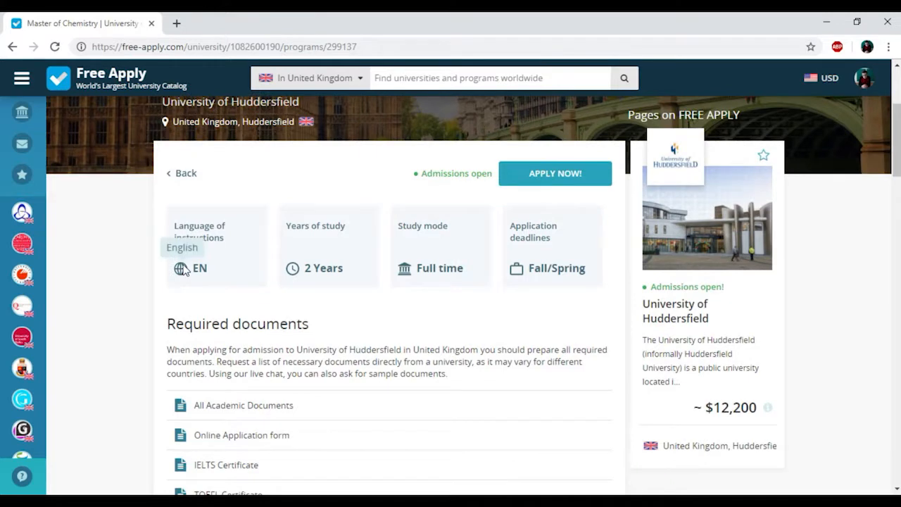
mouse_move(344, 266)
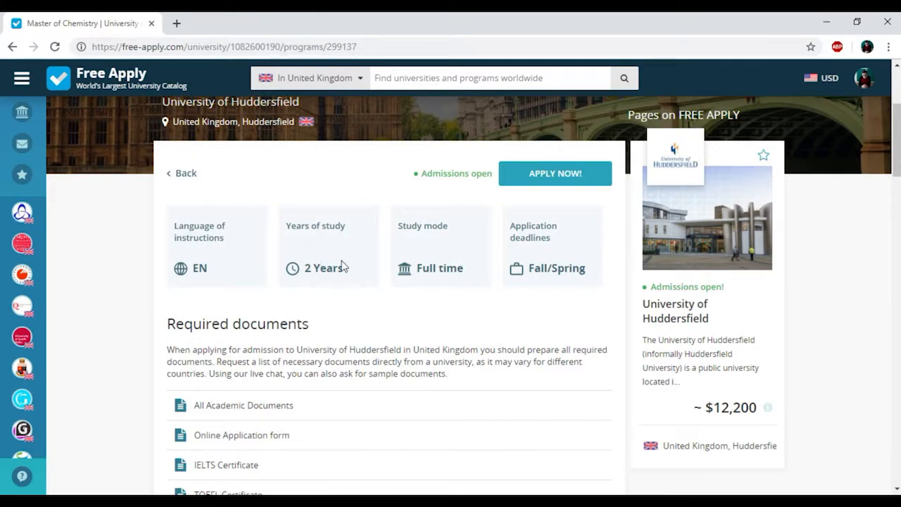
mouse_move(565, 267)
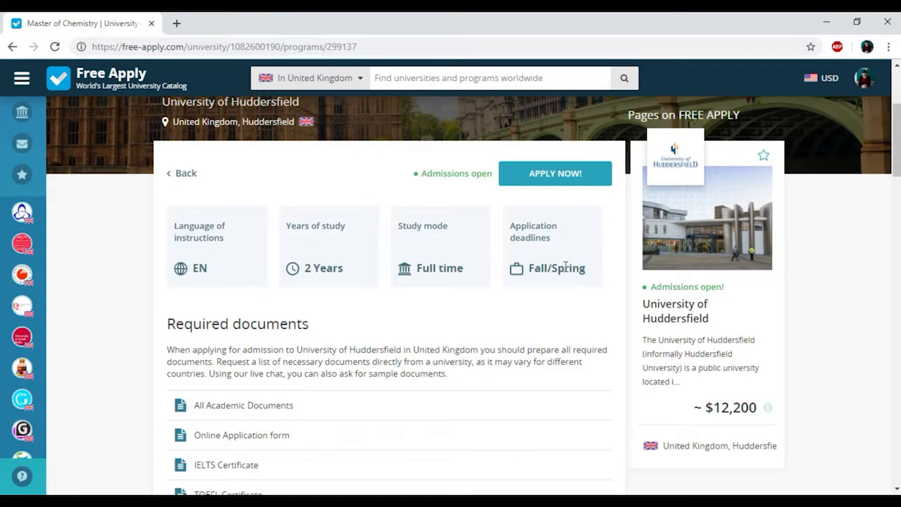
scroll("down", 3)
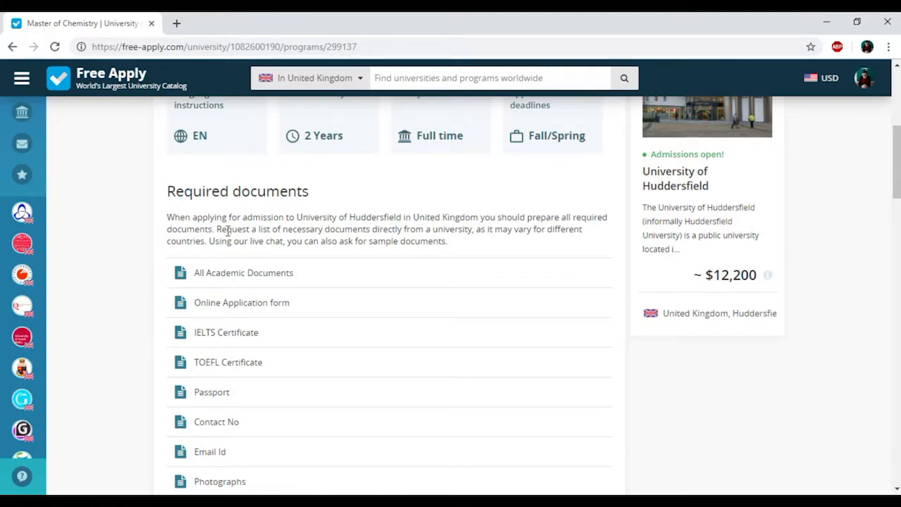
scroll("down", 3)
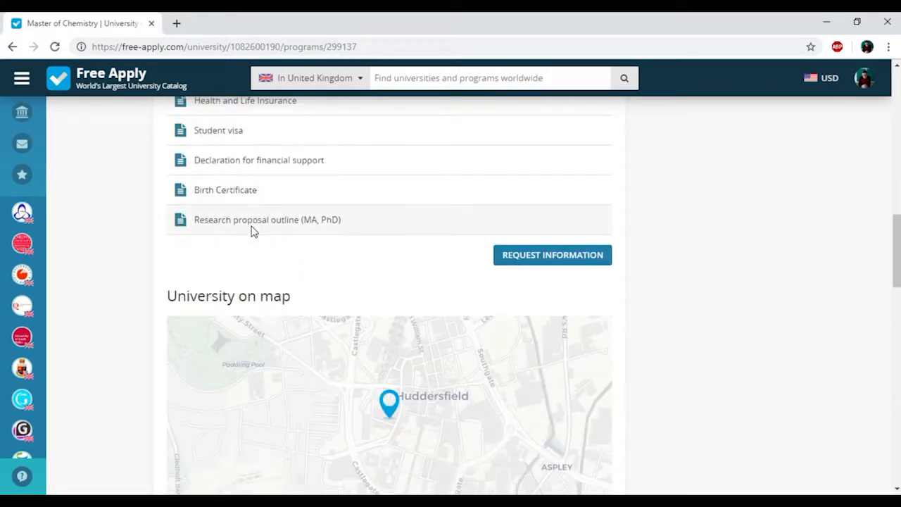
scroll("down", 3)
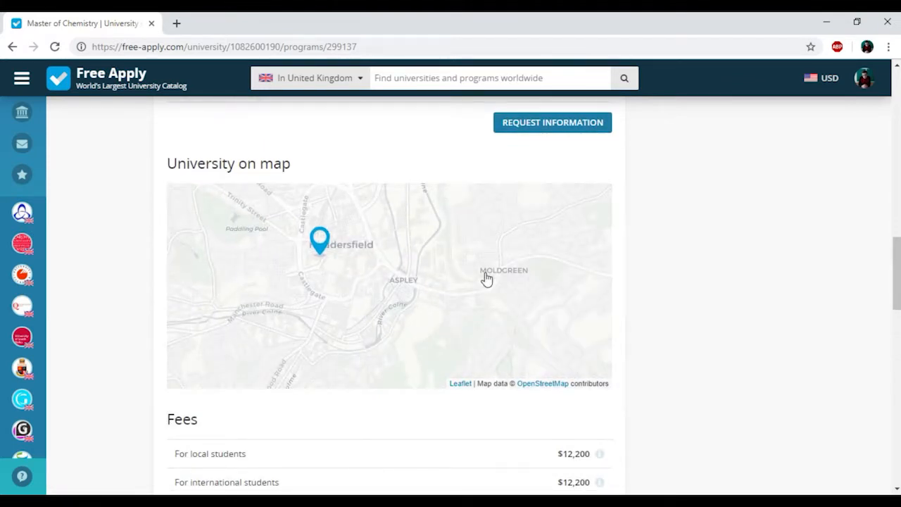
scroll("down", 3)
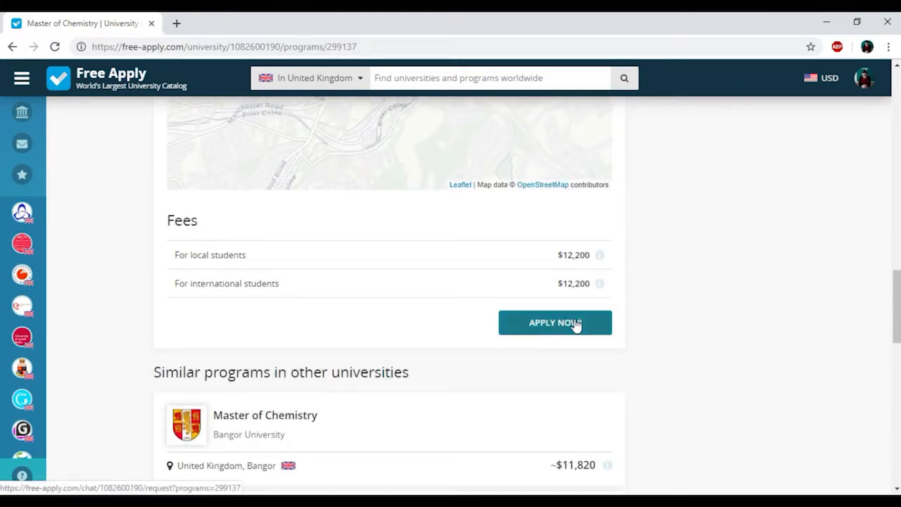
Start the APPLY NOW chat with Huddersfield's admissions officer and view earlier messages.
left_click(554, 323)
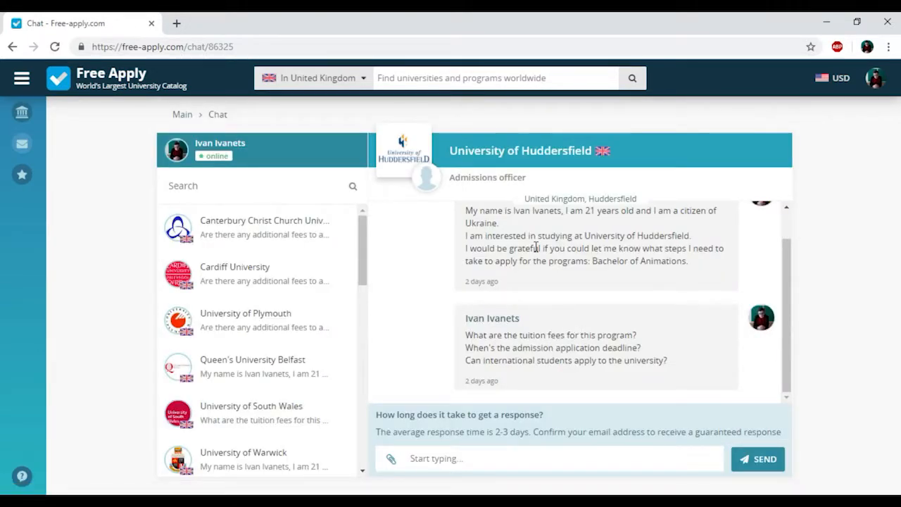
mouse_move(665, 312)
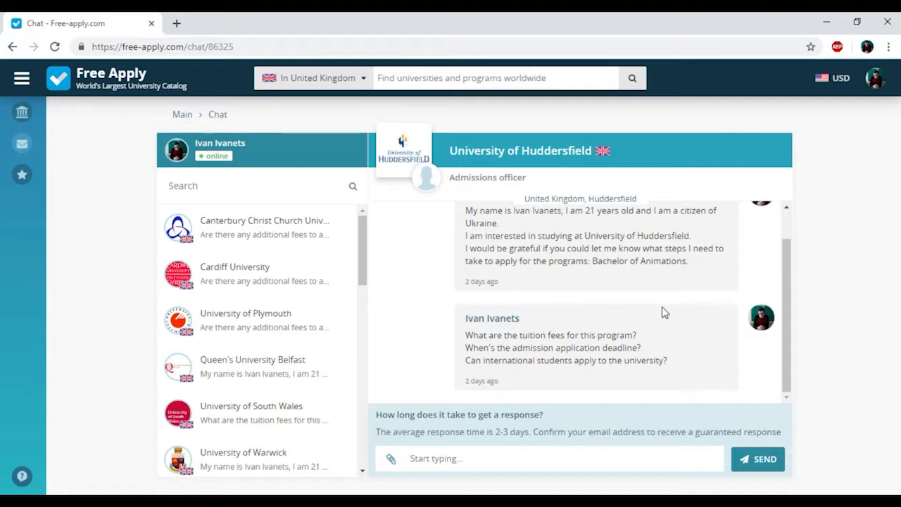
mouse_move(694, 274)
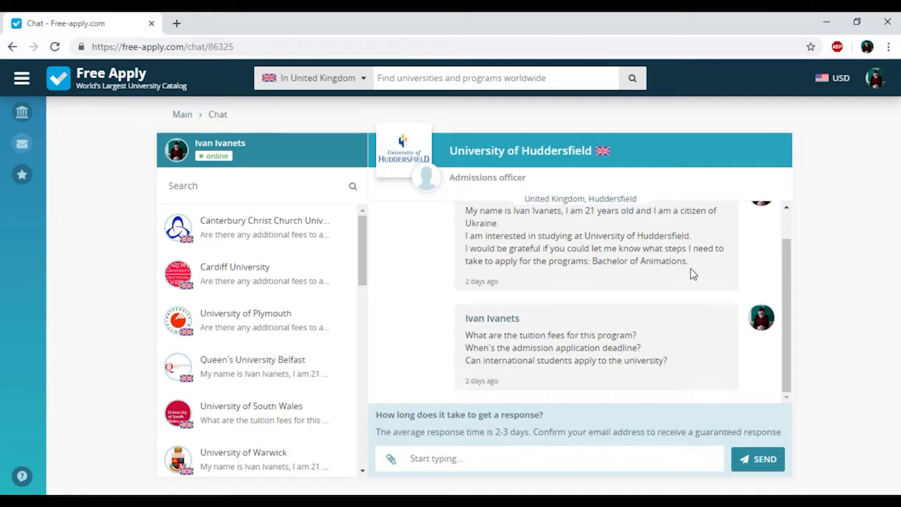
mouse_move(671, 274)
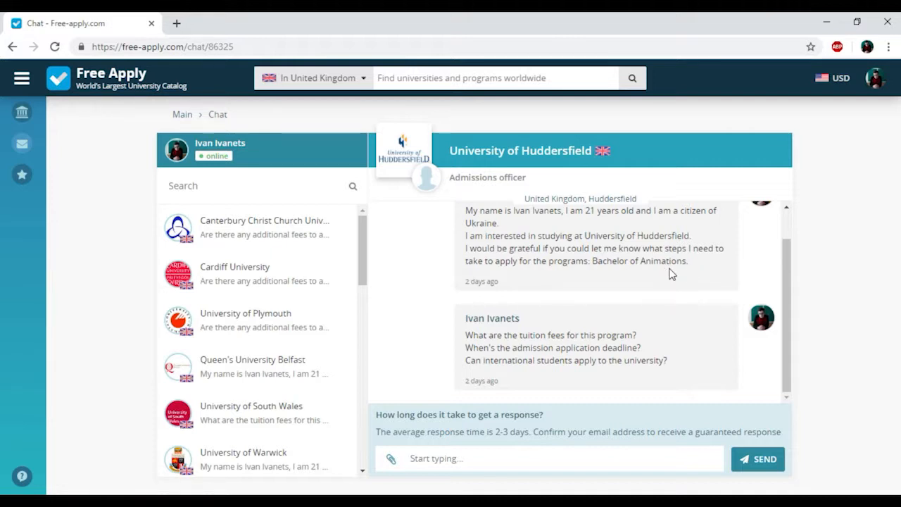
scroll("up", 3)
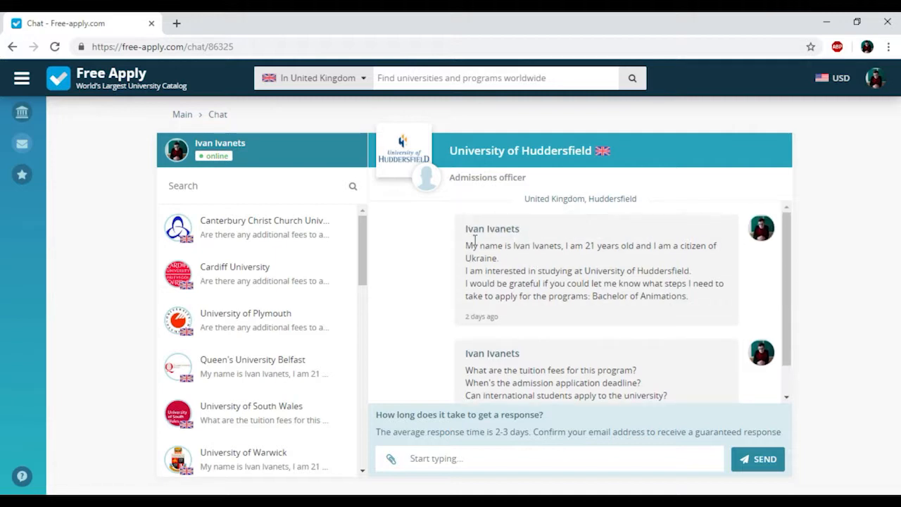
Reuse the earlier introduction message, replacing 'Bachelor of Animations' with 'Master of Chemistry'.
left_click_drag(465, 246, 688, 296)
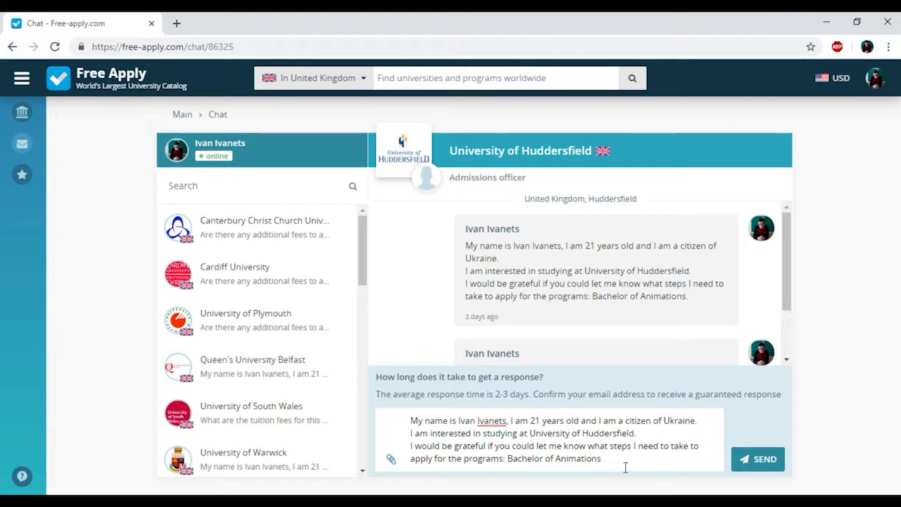
key("Backspace")
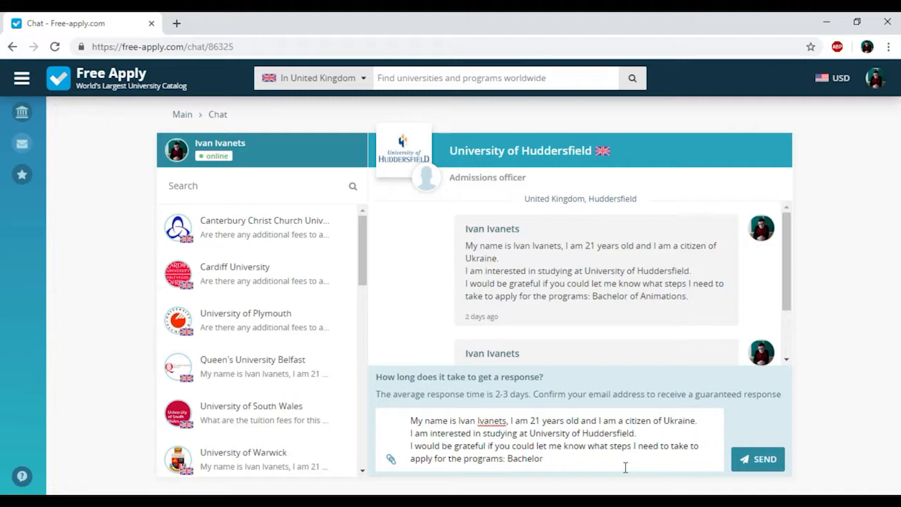
type("M")
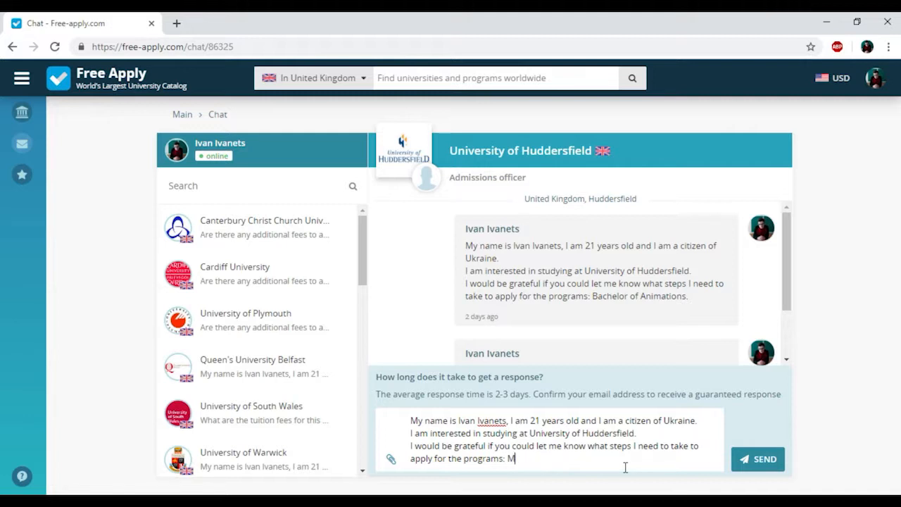
type("aster")
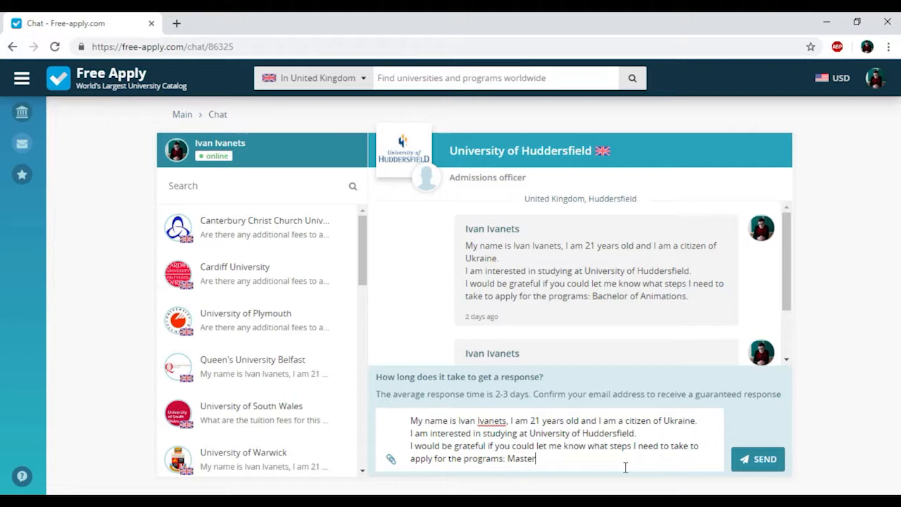
type("of")
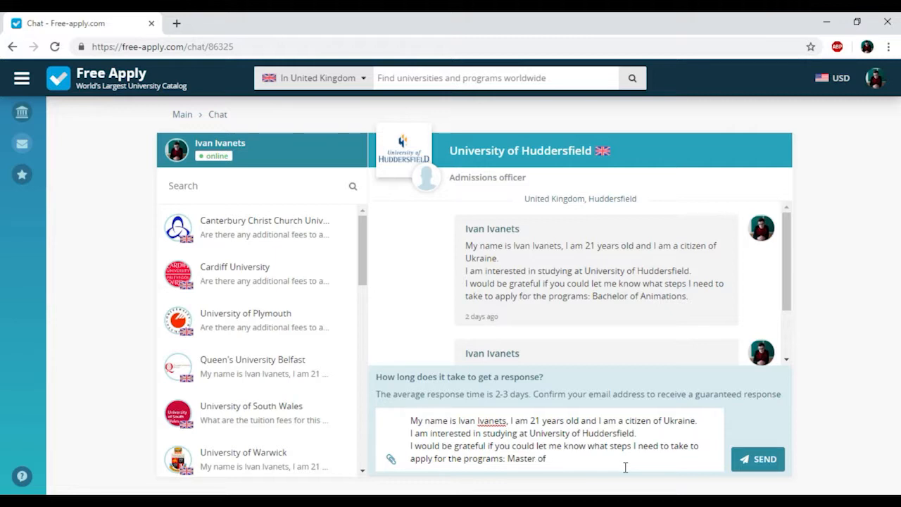
type("Ch")
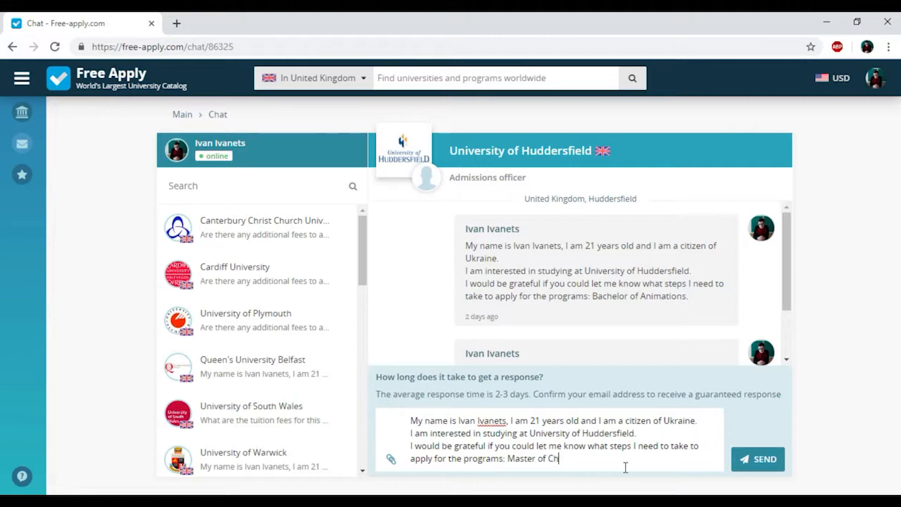
type("emistry.")
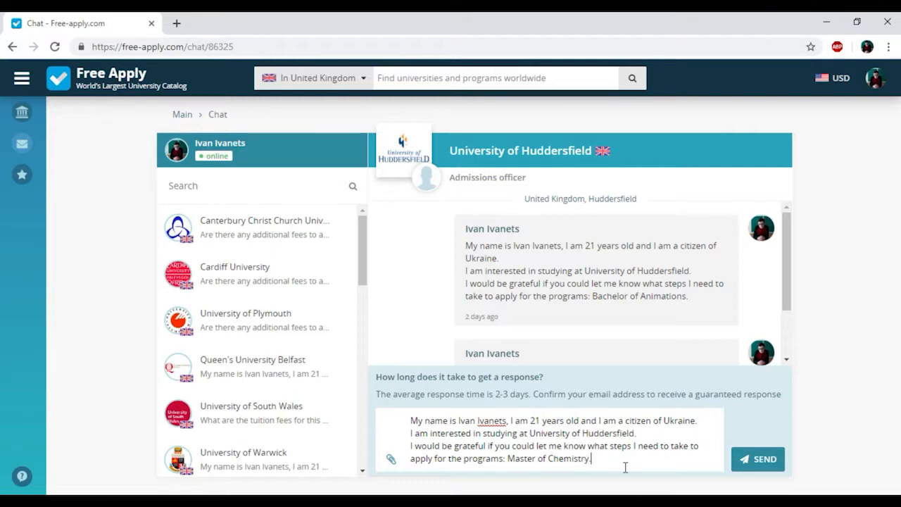
Send the Master of Chemistry enquiry and scroll through the conversation list.
left_click(757, 459)
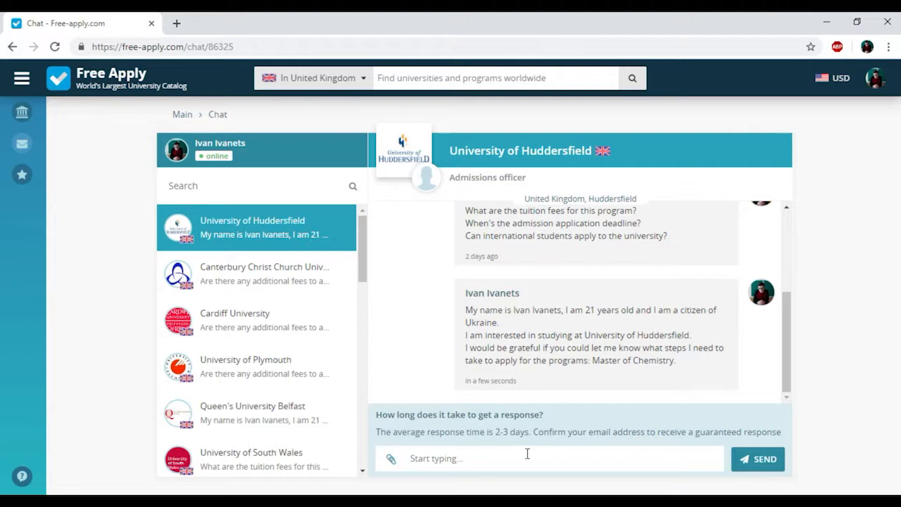
mouse_move(375, 318)
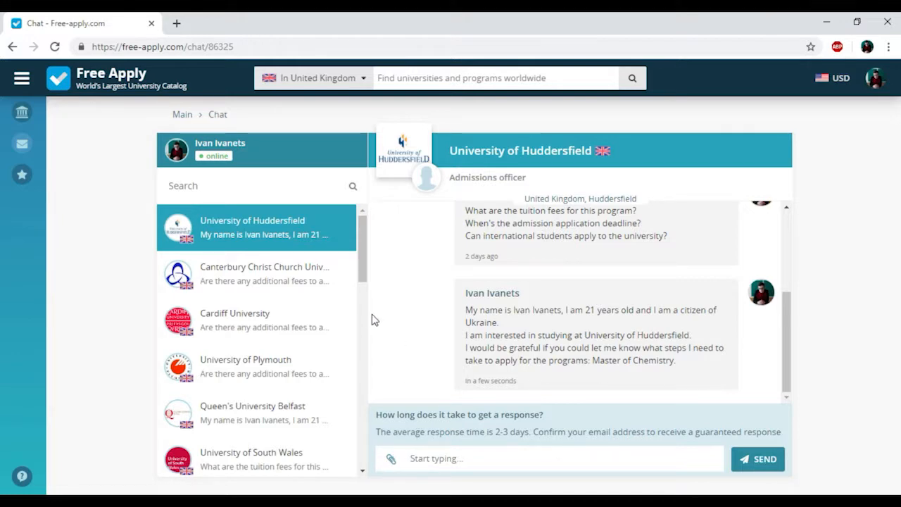
scroll("down", 3)
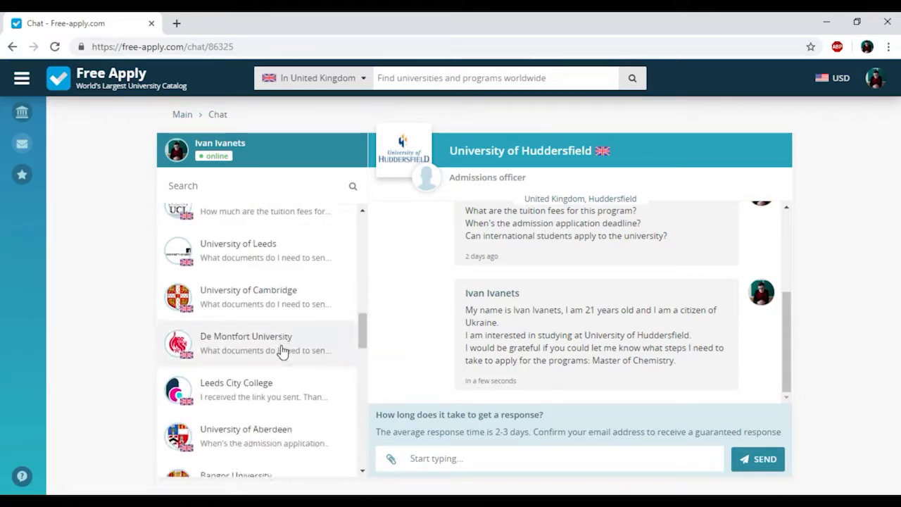
scroll("down", 3)
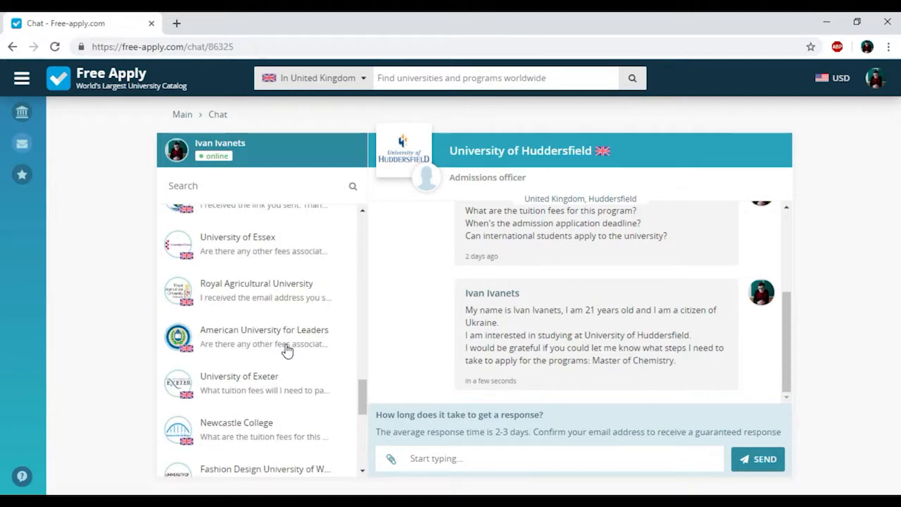
scroll("down", 3)
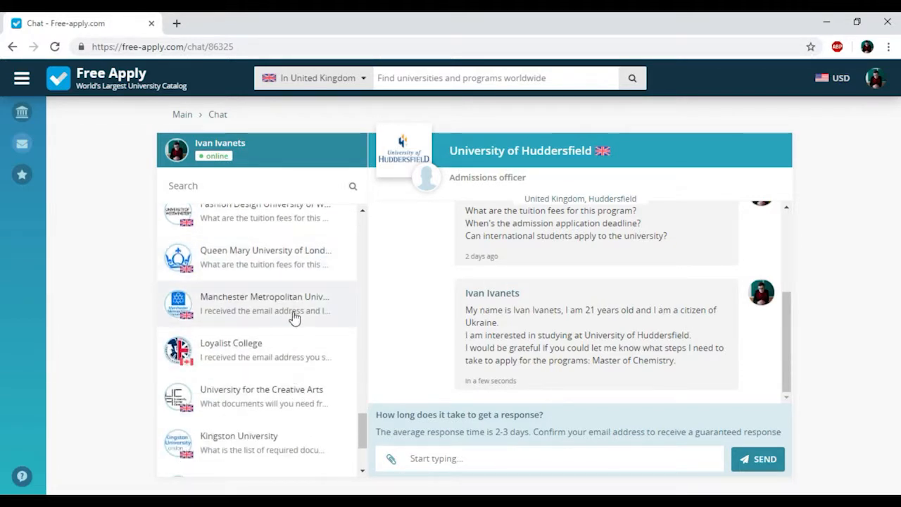
left_click(264, 303)
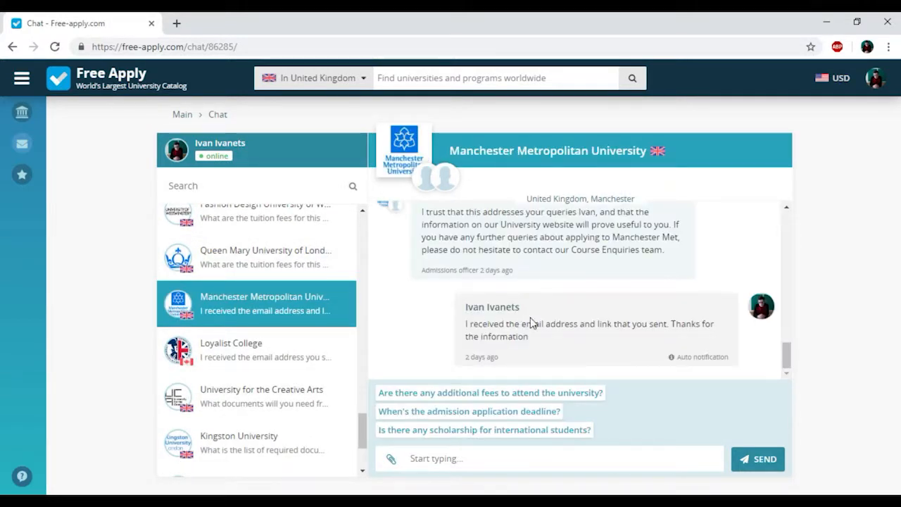
scroll("down", 3)
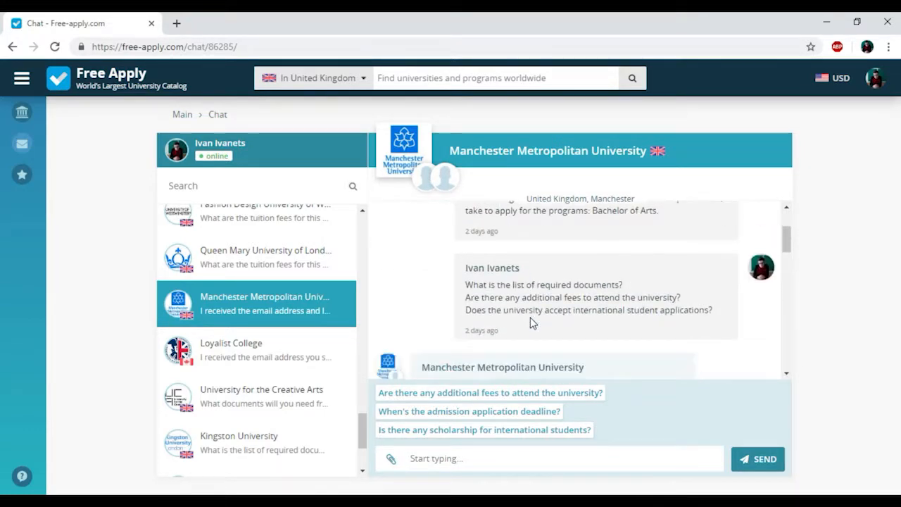
scroll("down", 3)
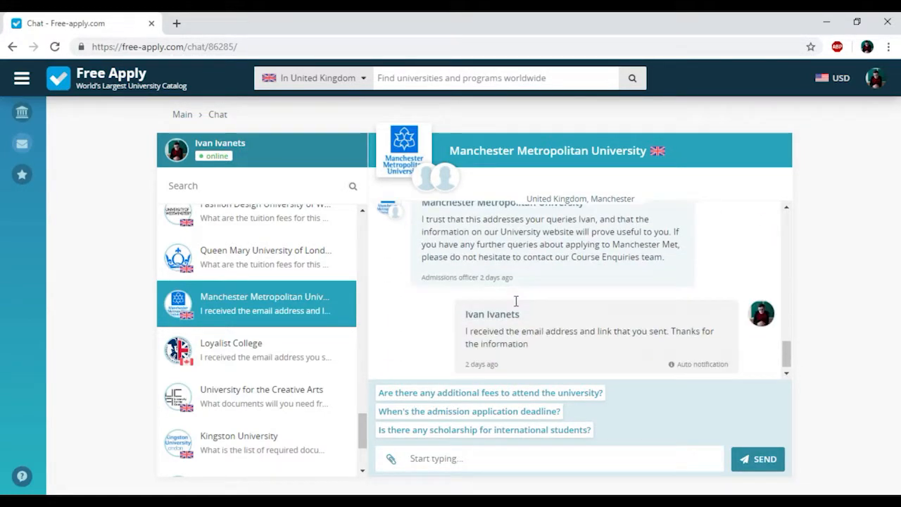
scroll("down", 3)
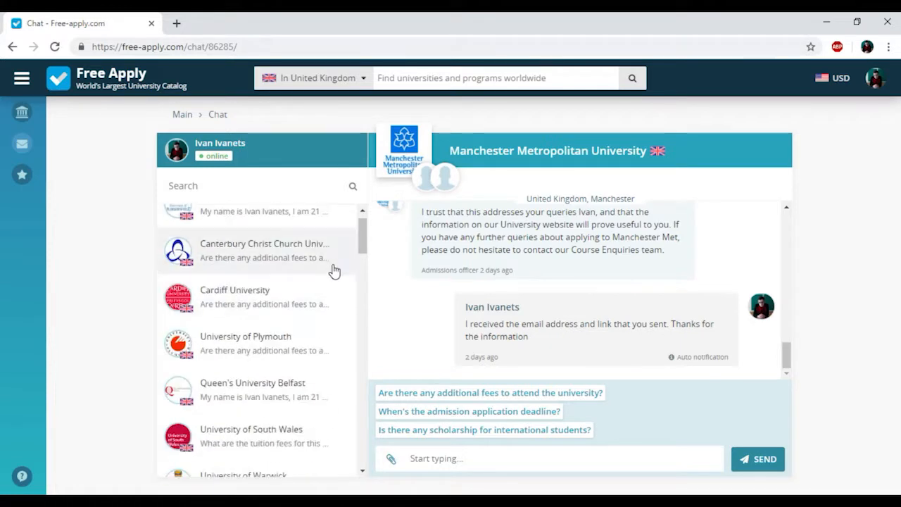
left_click(252, 225)
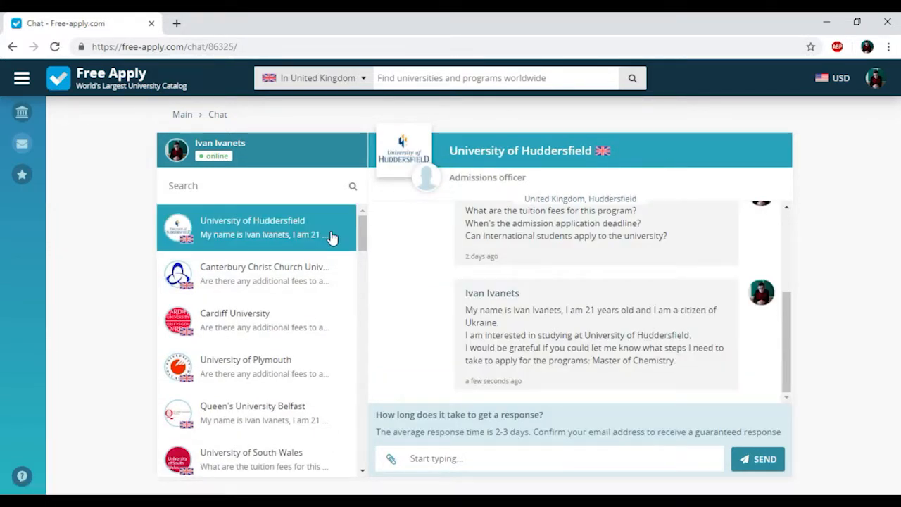